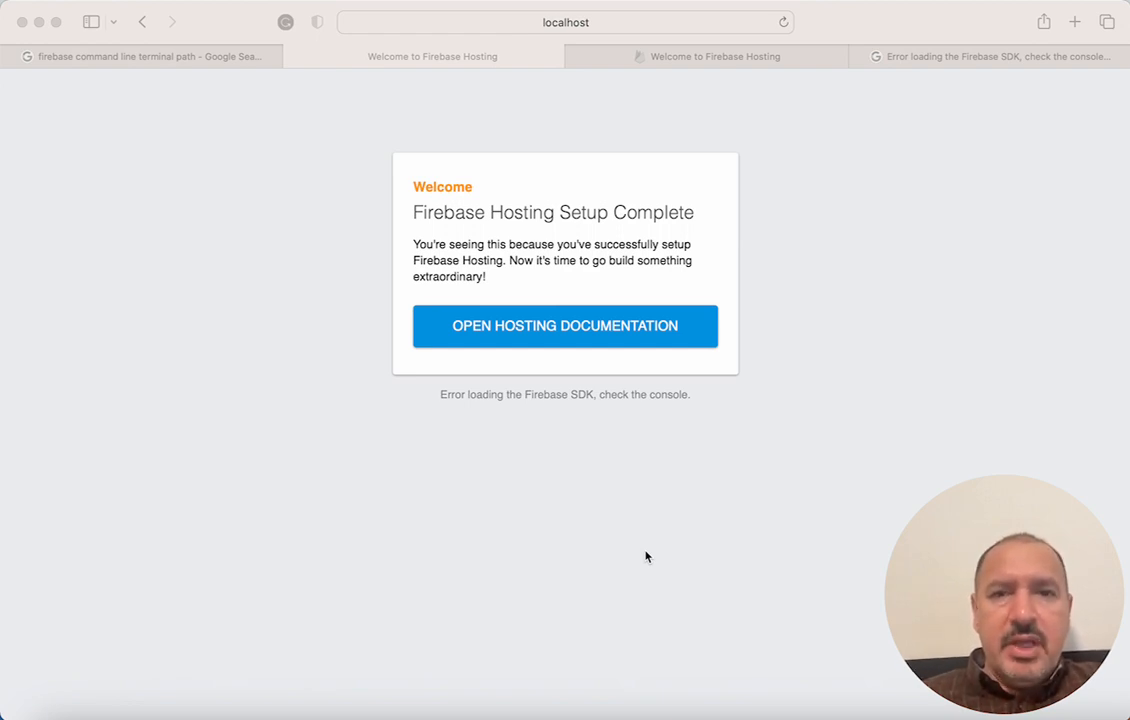
pyautogui.moveTo(710, 498)
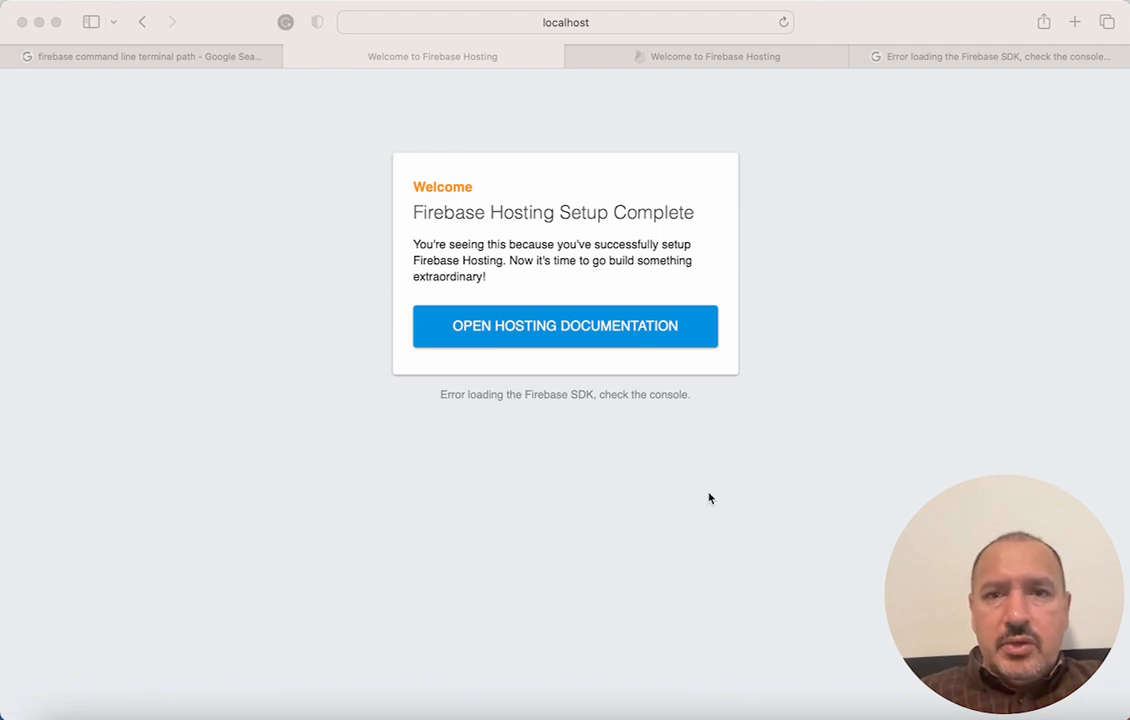
pyautogui.moveTo(594, 390)
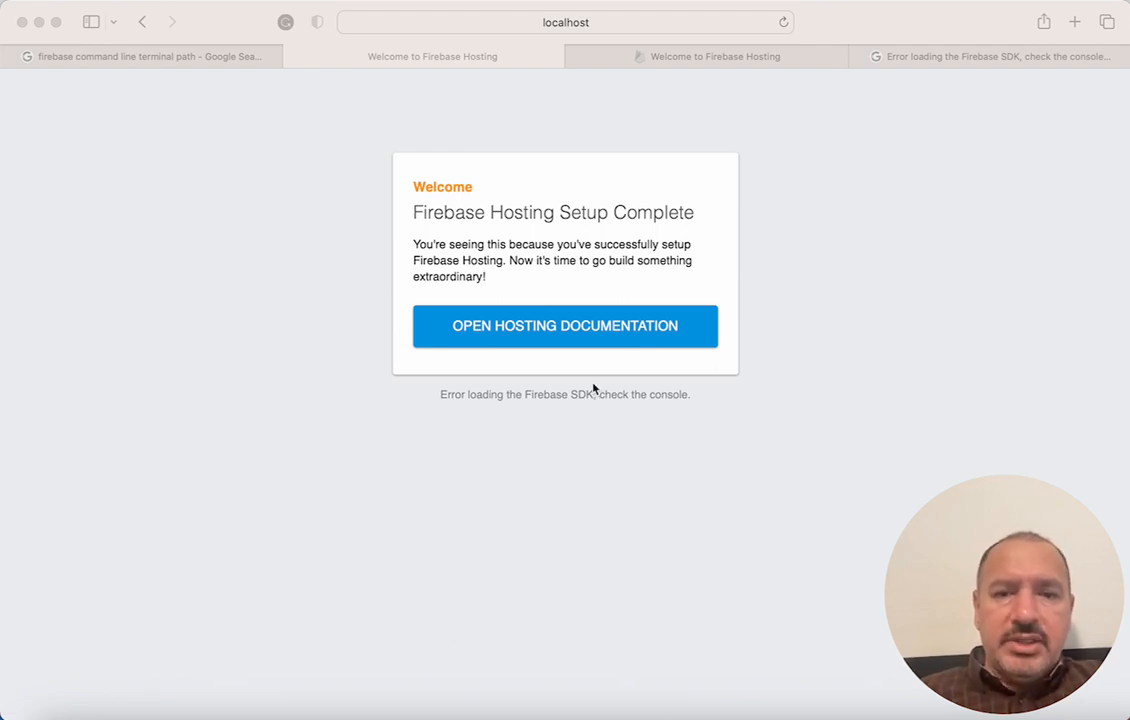
pyautogui.moveTo(475, 403)
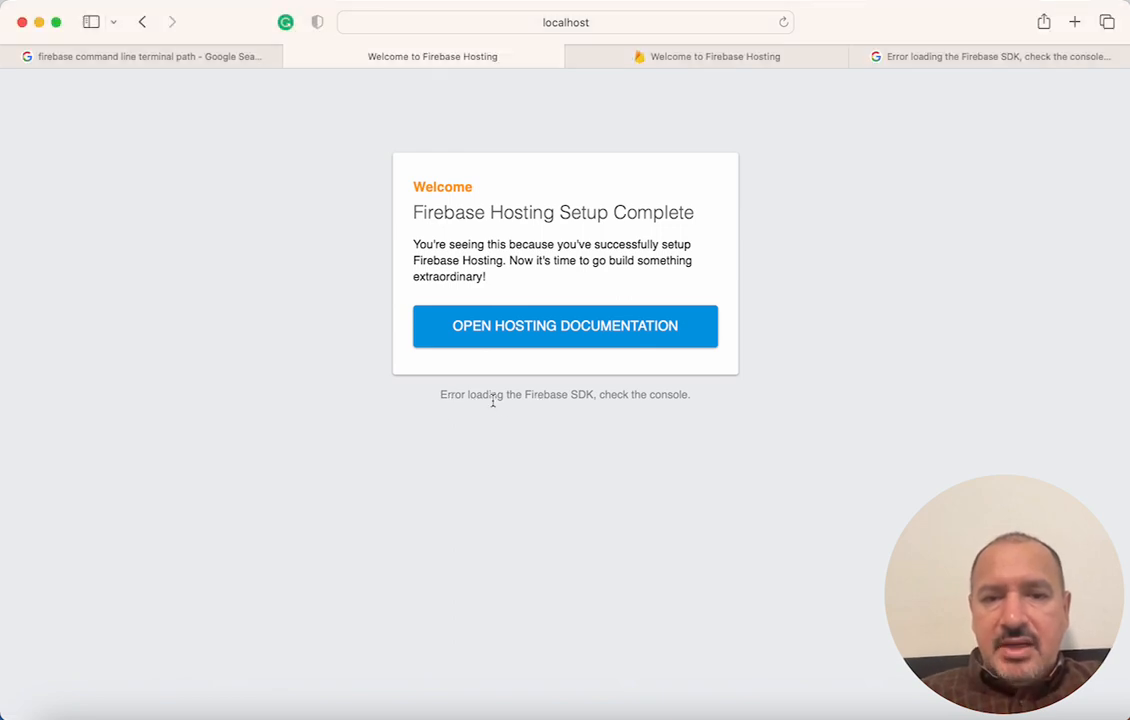
# Step: Check the Firebase SDK error in the Web Inspector console, then drag the notes window rightward
pyautogui.tripleClick(564, 394)
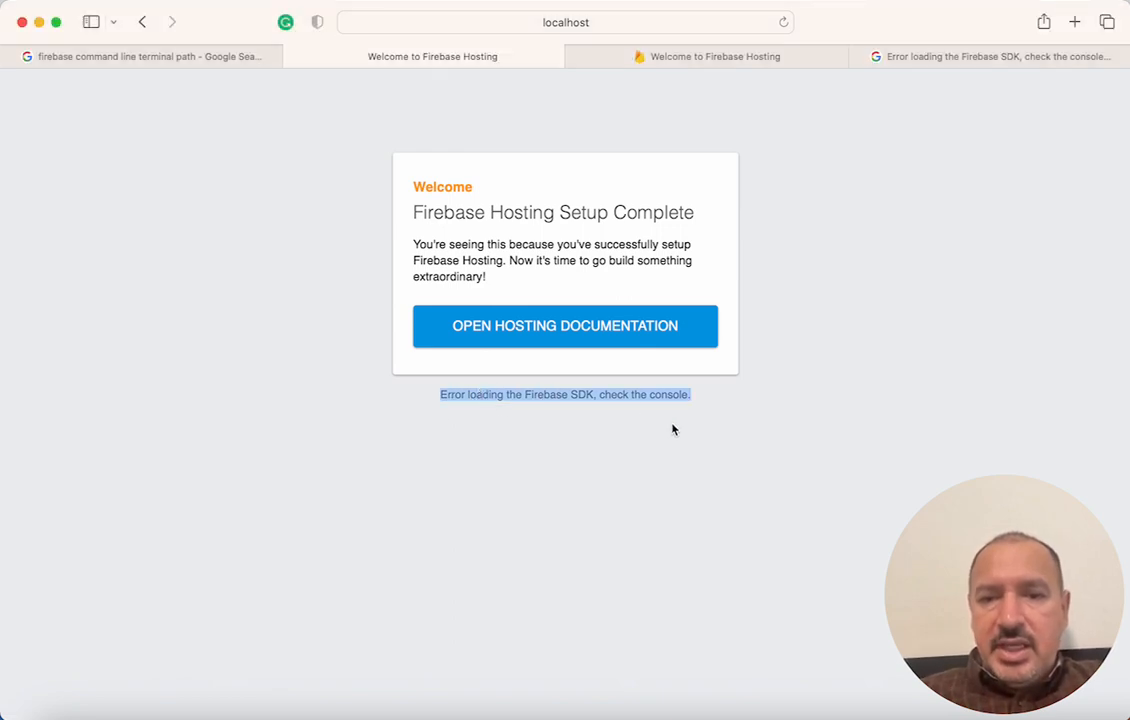
pyautogui.moveTo(840, 360)
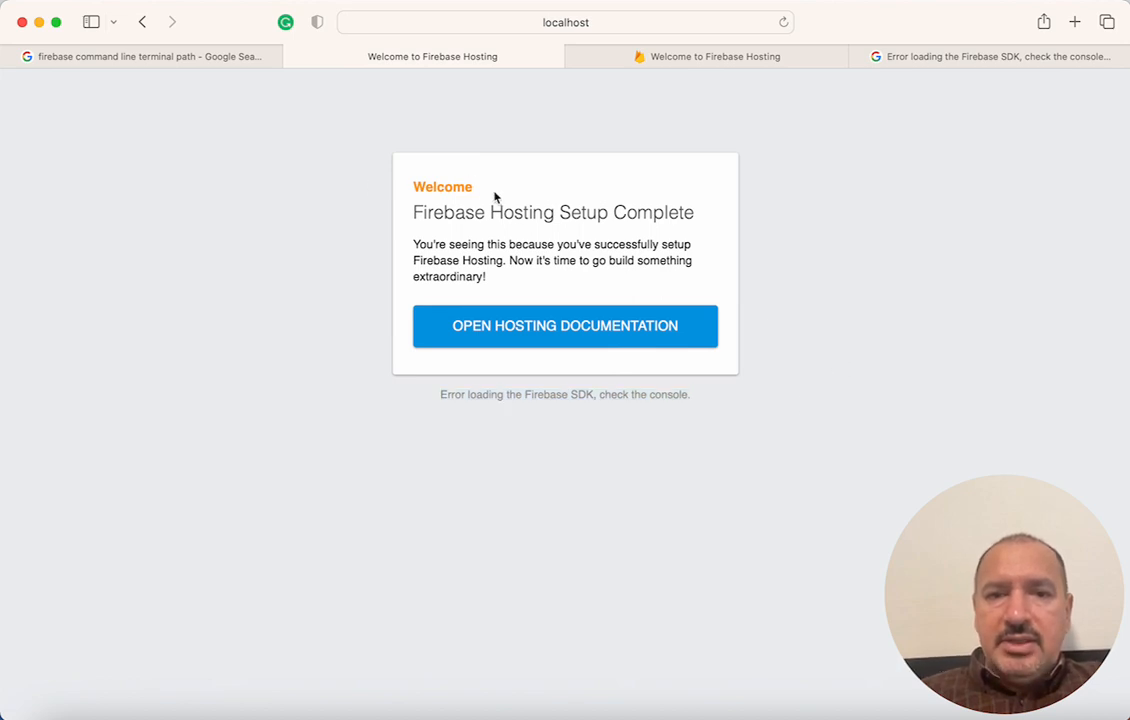
pyautogui.moveTo(531, 374)
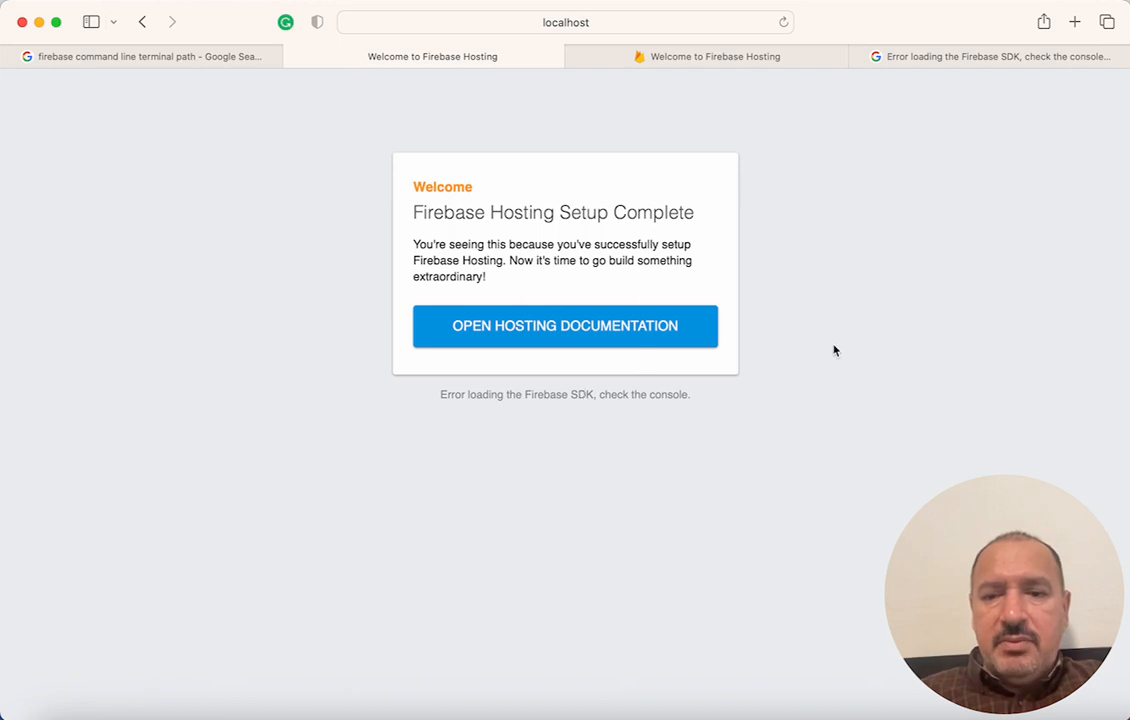
pyautogui.rightClick(835, 351)
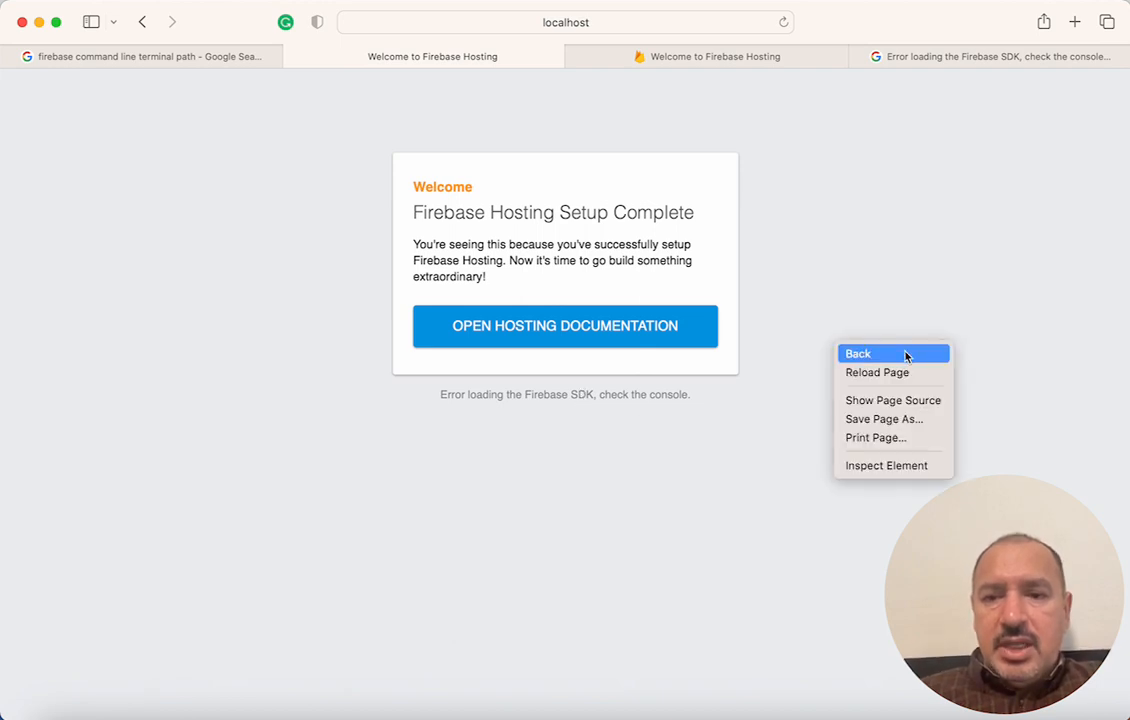
pyautogui.click(886, 465)
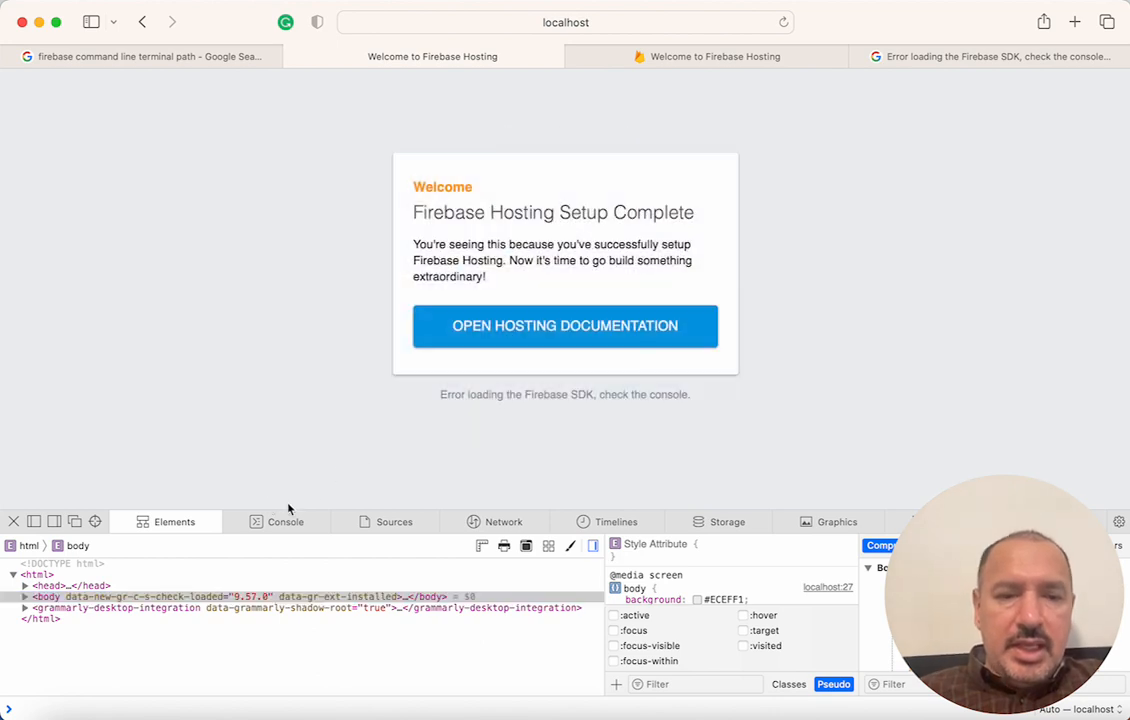
pyautogui.click(285, 521)
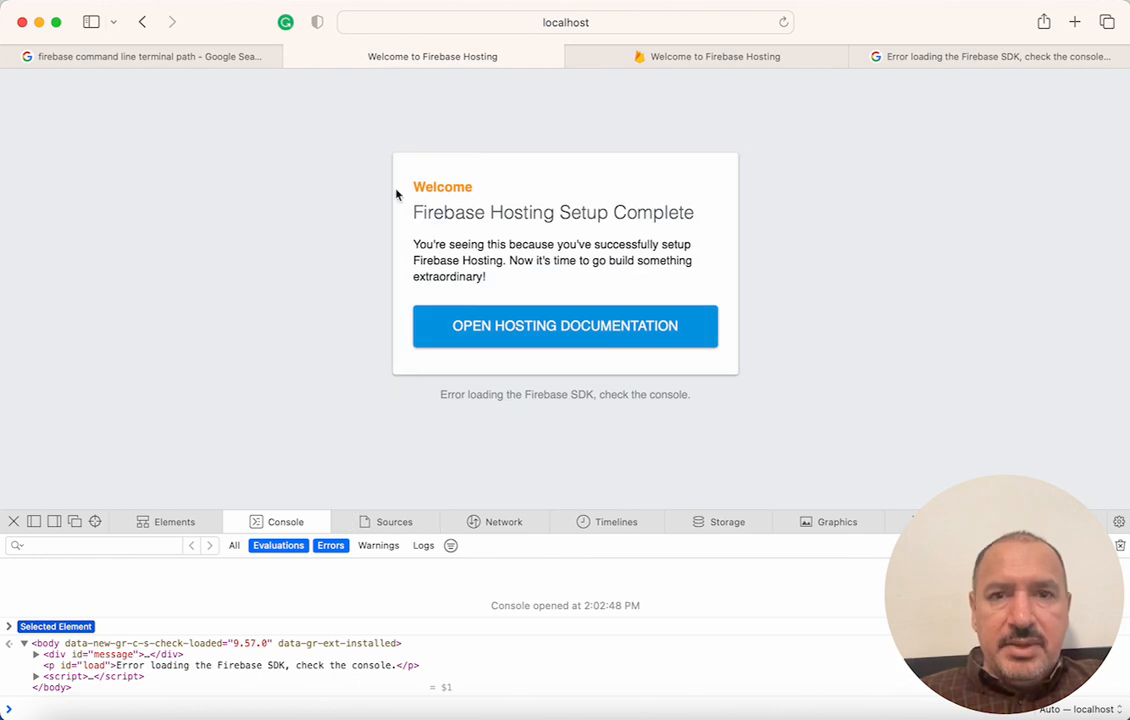
pyautogui.moveTo(350, 250)
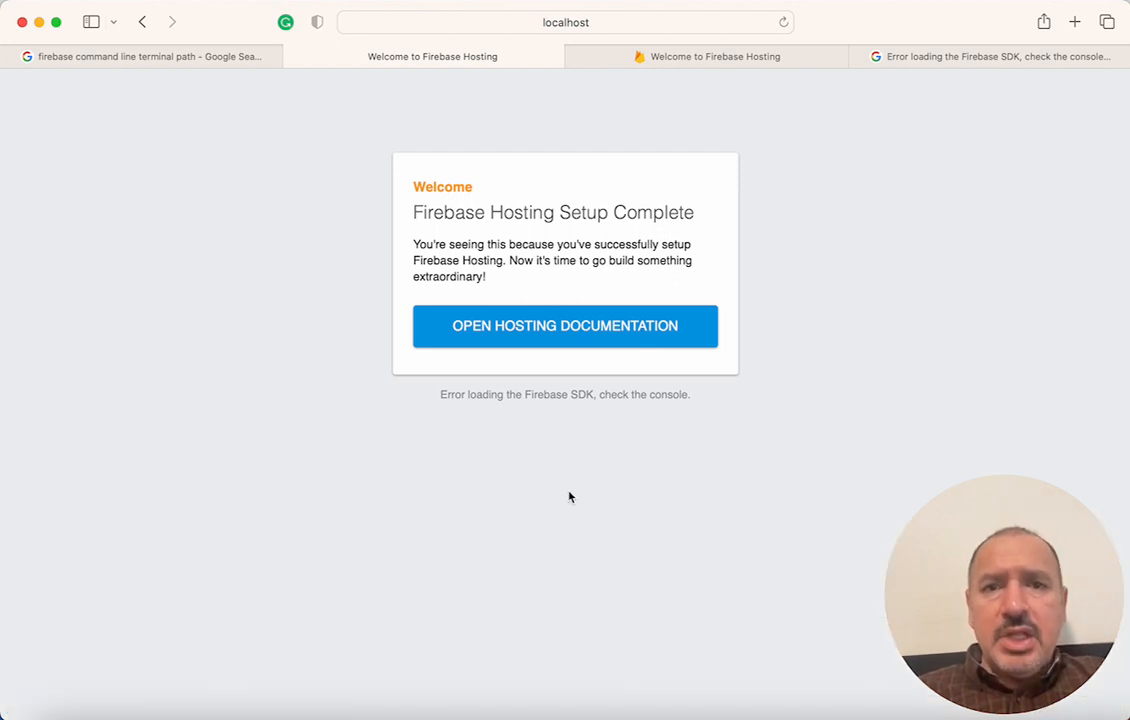
pyautogui.moveTo(785, 314)
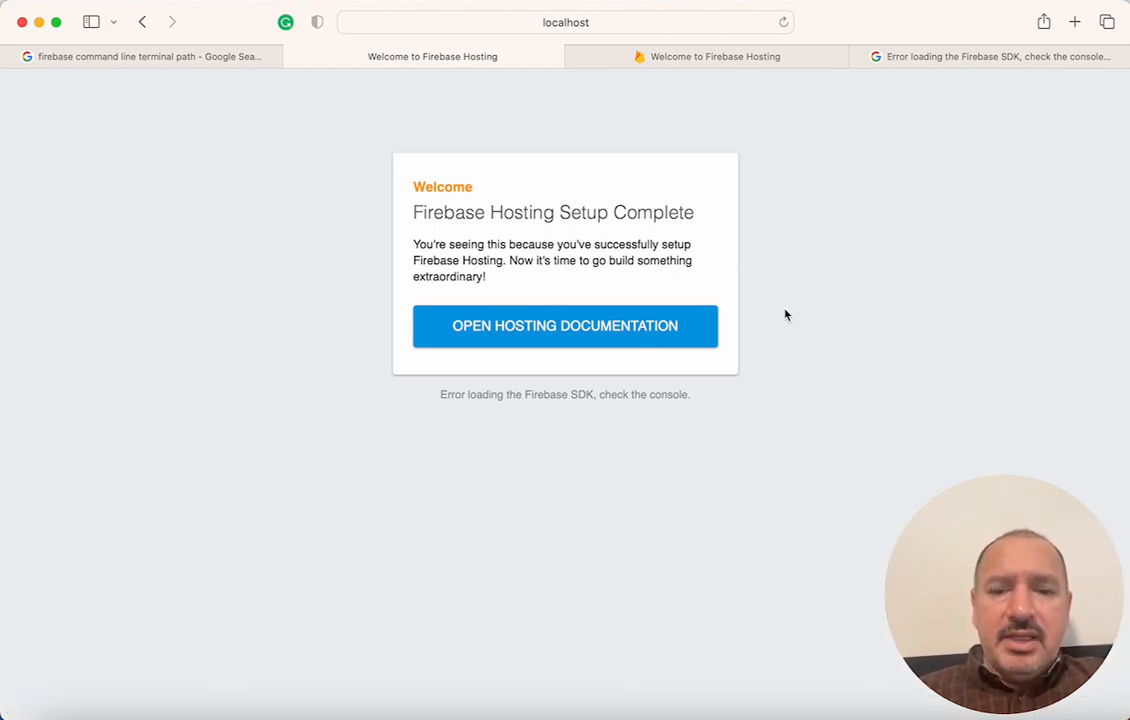
pyautogui.moveTo(727, 599)
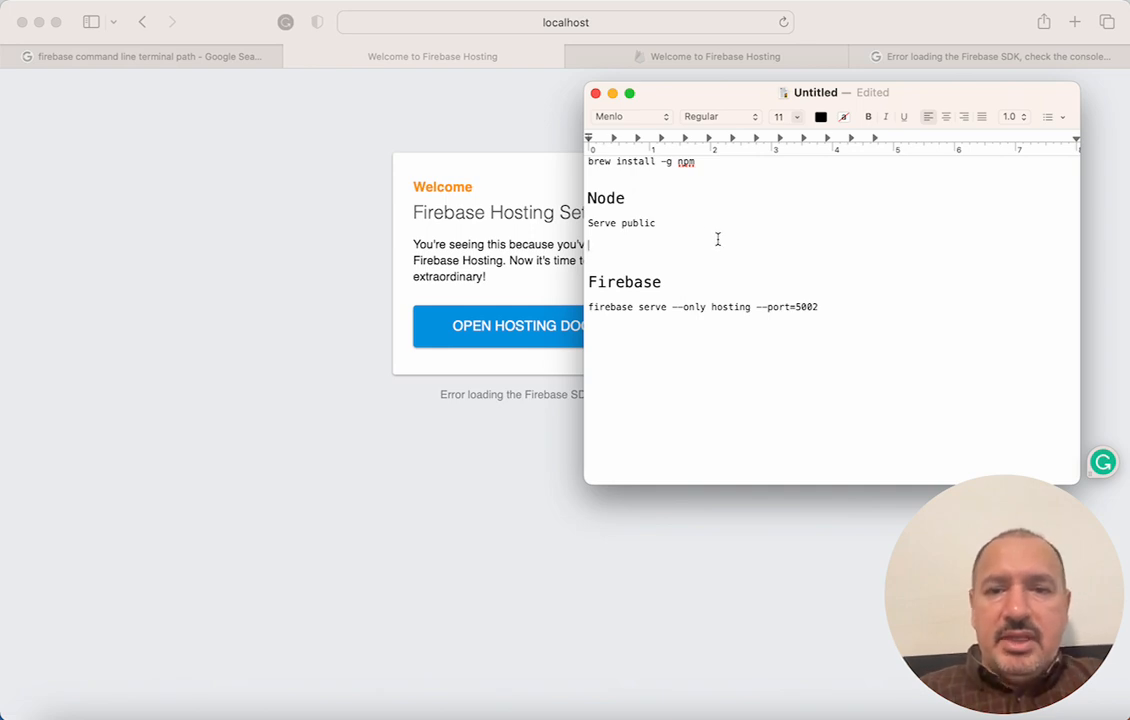
pyautogui.moveTo(623, 295)
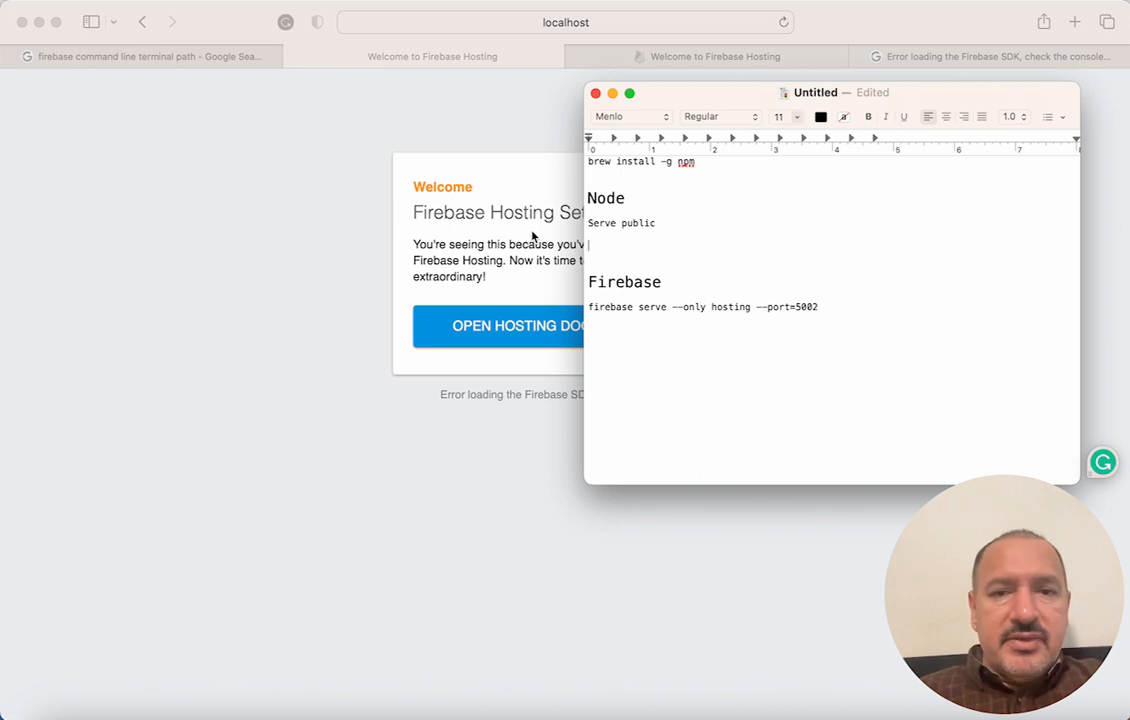
pyautogui.moveTo(704, 250)
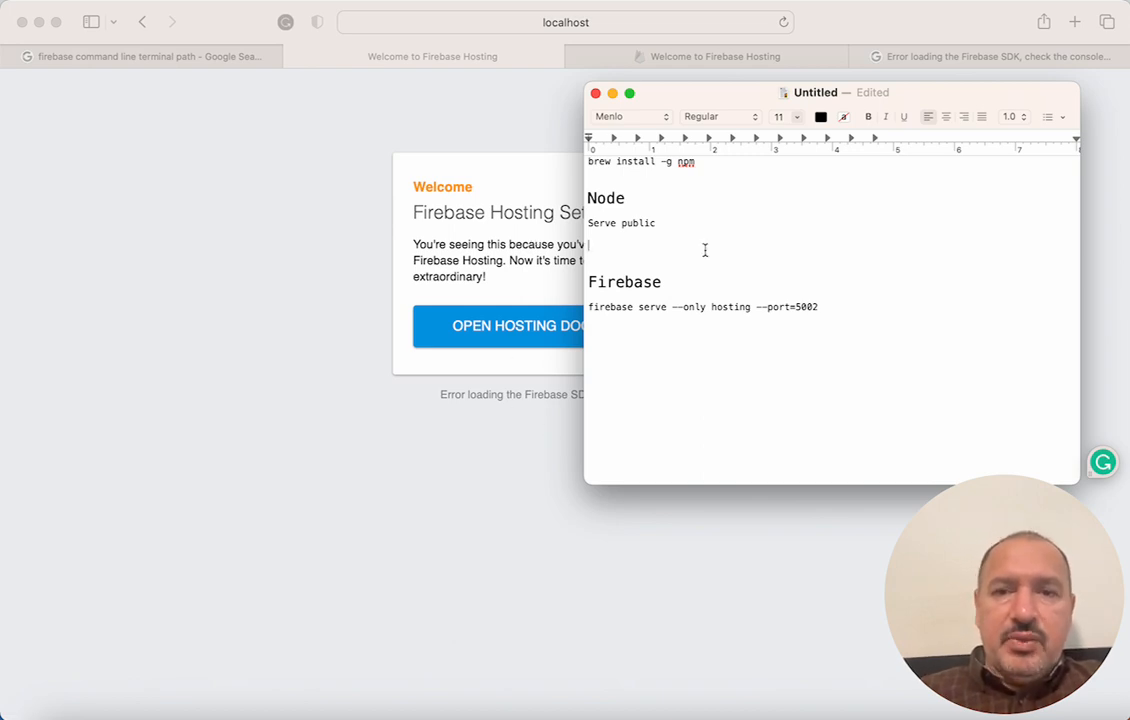
pyautogui.moveTo(816, 92); pyautogui.dragTo(850, 111)
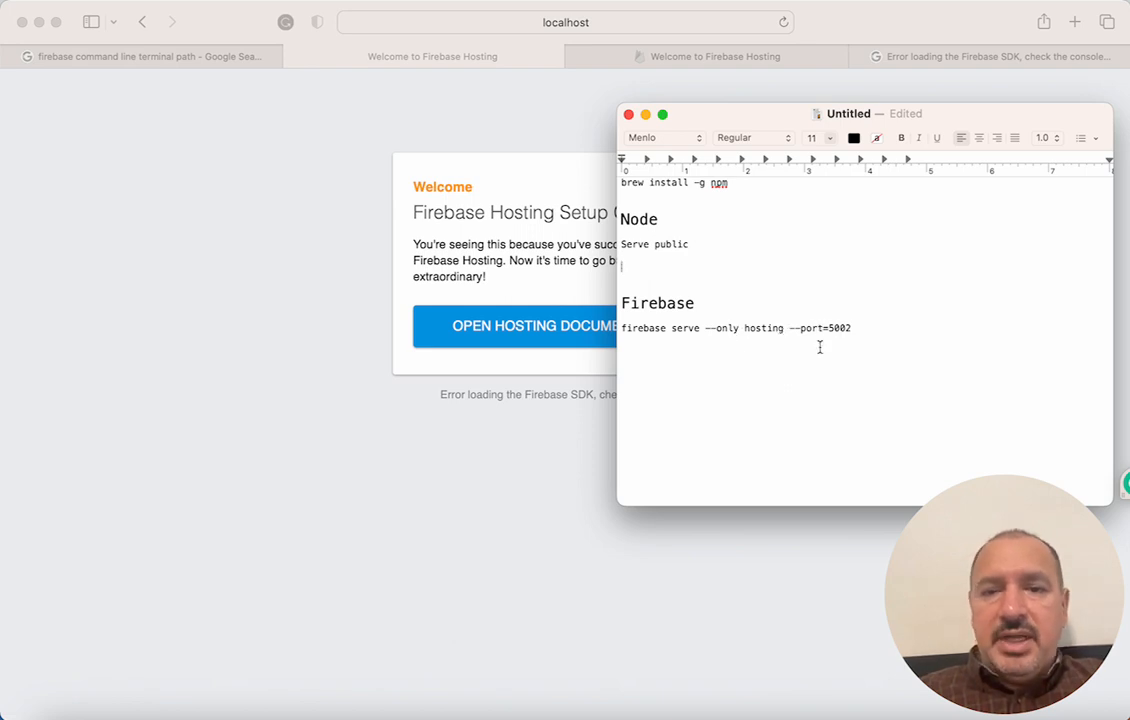
pyautogui.moveTo(873, 337)
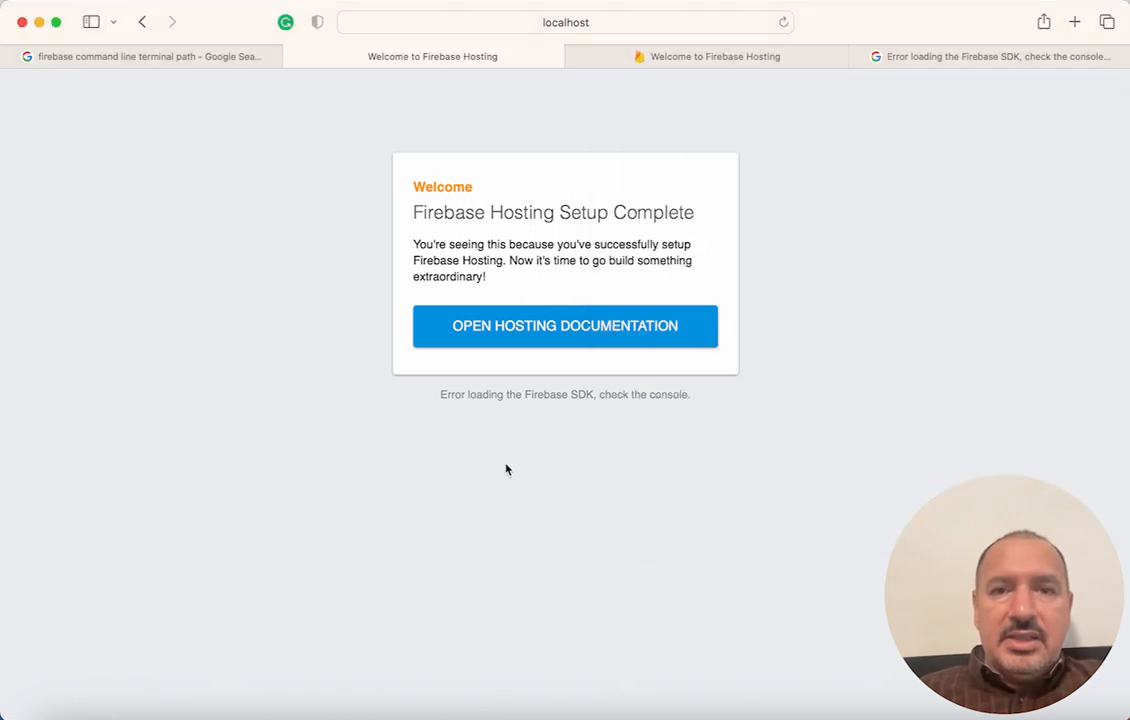
pyautogui.moveTo(695, 428)
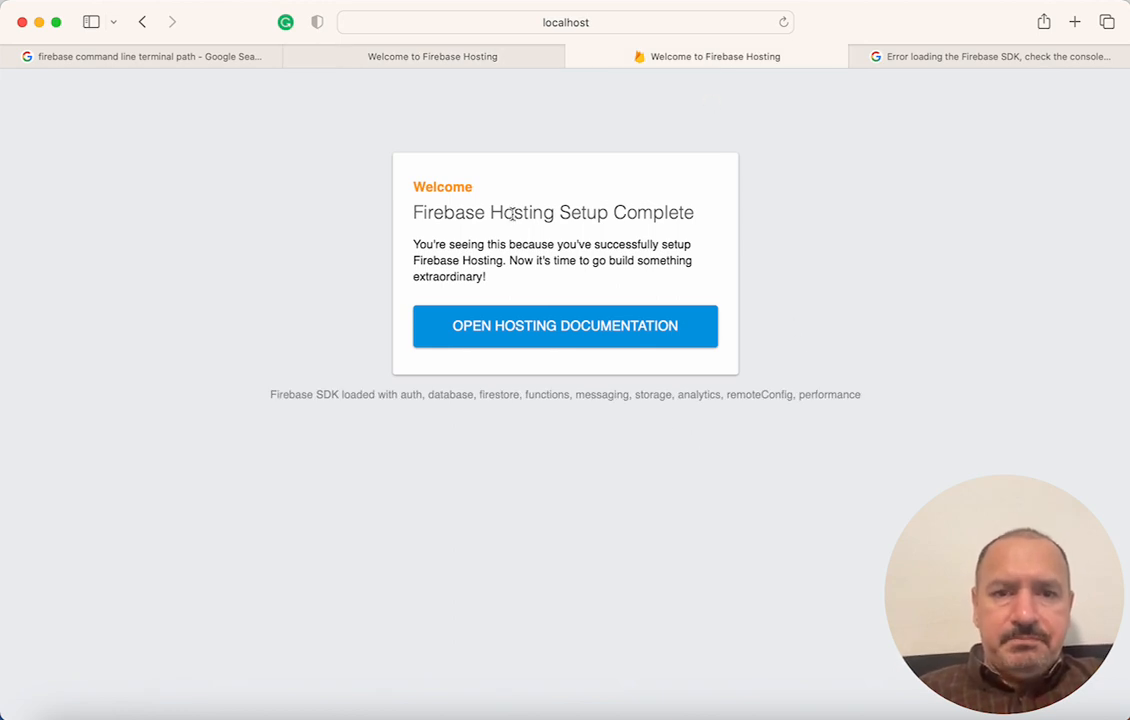
pyautogui.moveTo(515, 215)
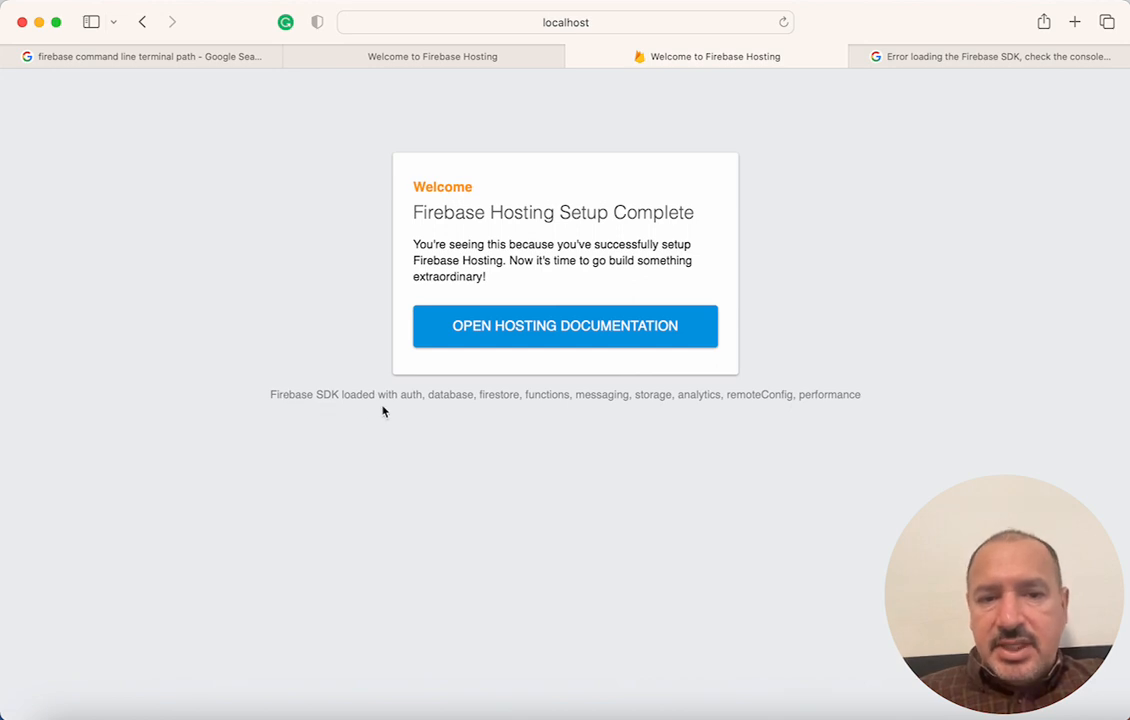
pyautogui.moveTo(503, 407)
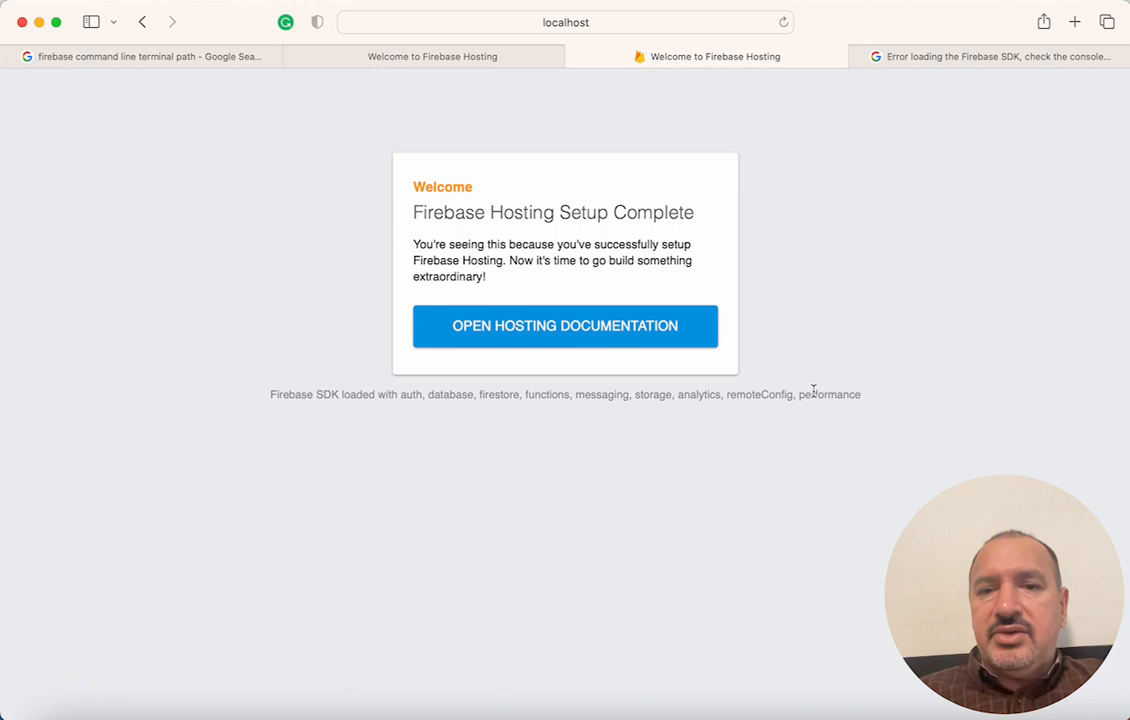
pyautogui.moveTo(900, 391)
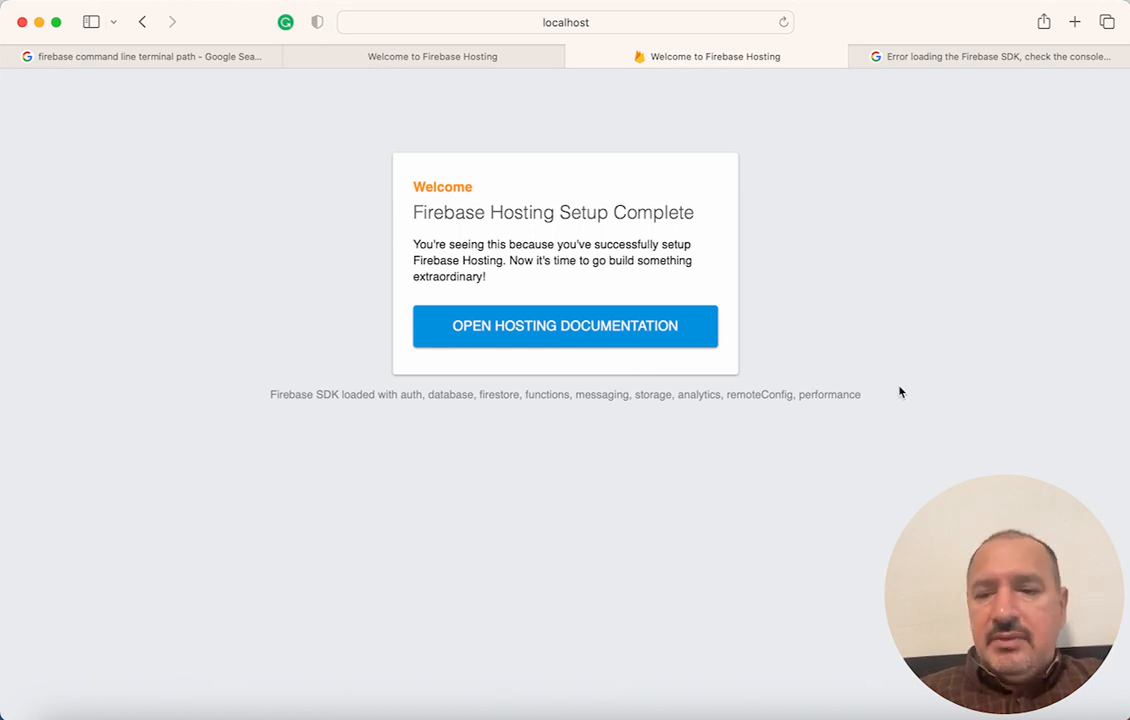
pyautogui.moveTo(772, 412)
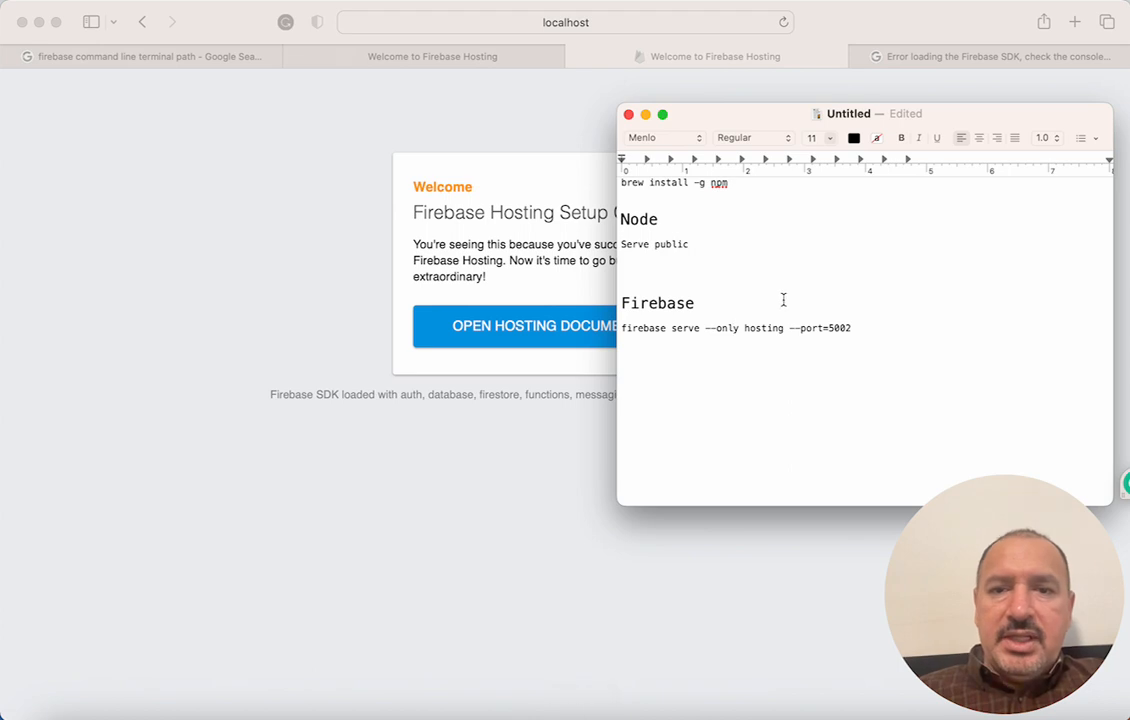
pyautogui.moveTo(685, 337)
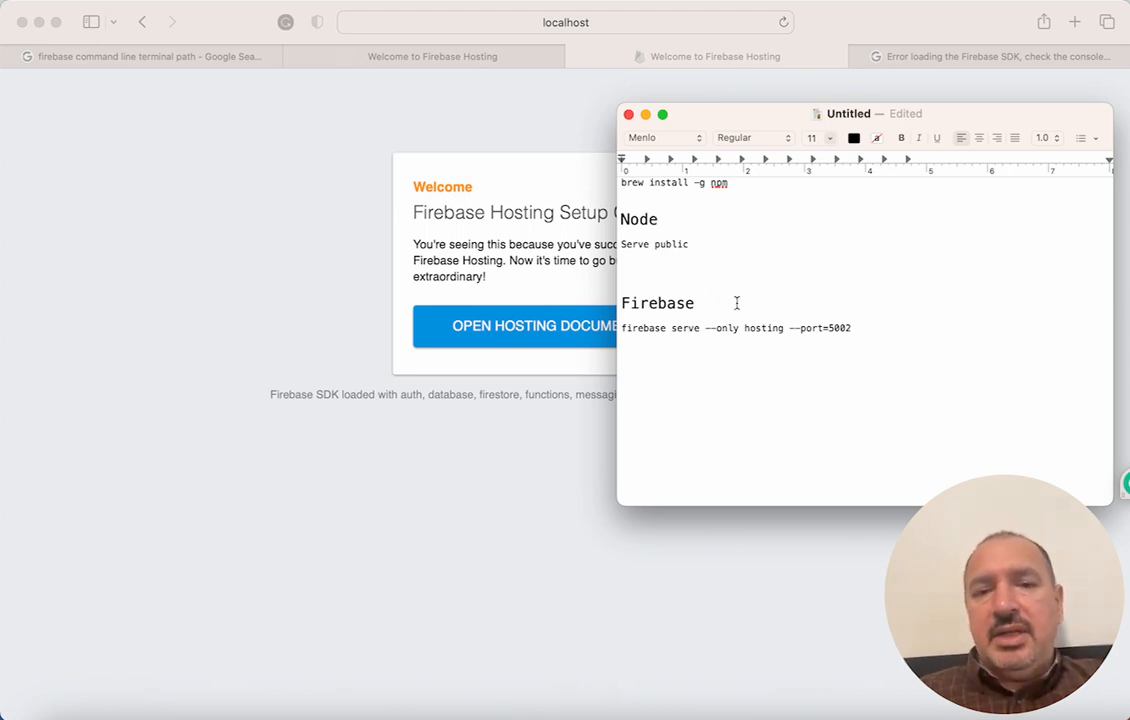
pyautogui.moveTo(501, 456)
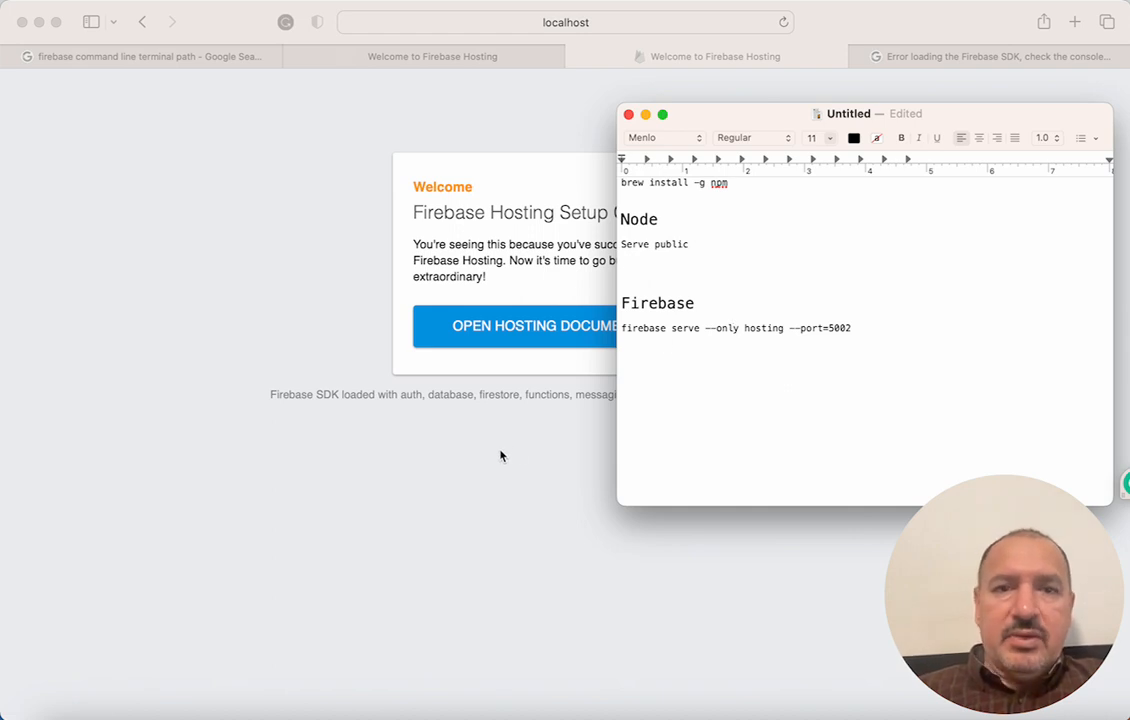